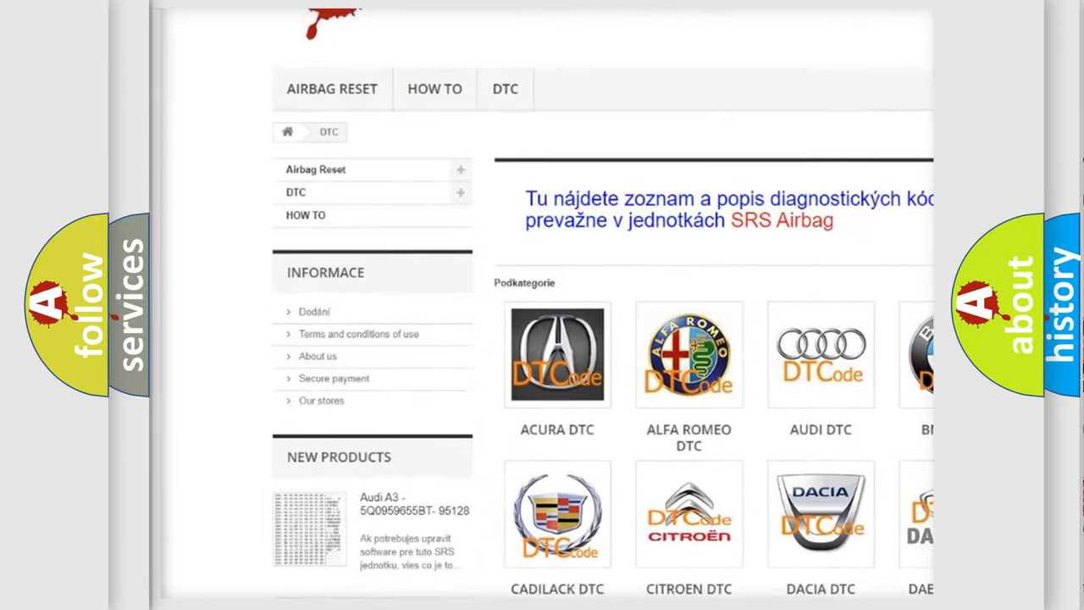
{"action": "scroll", "scroll_direction": "down", "scroll_amount": 3}
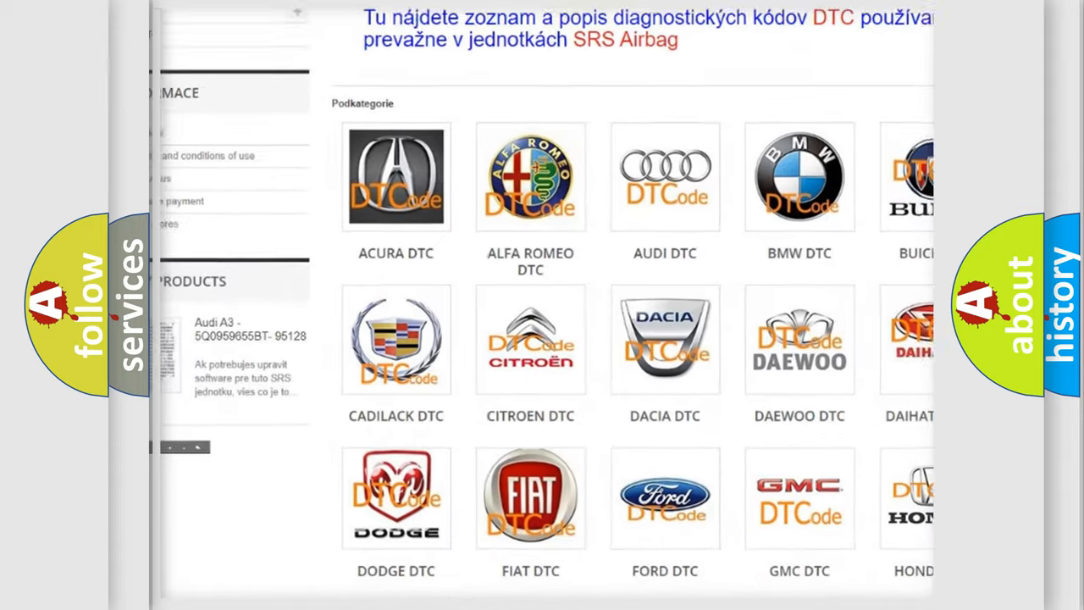
{"action": "scroll", "scroll_direction": "down", "scroll_amount": 3}
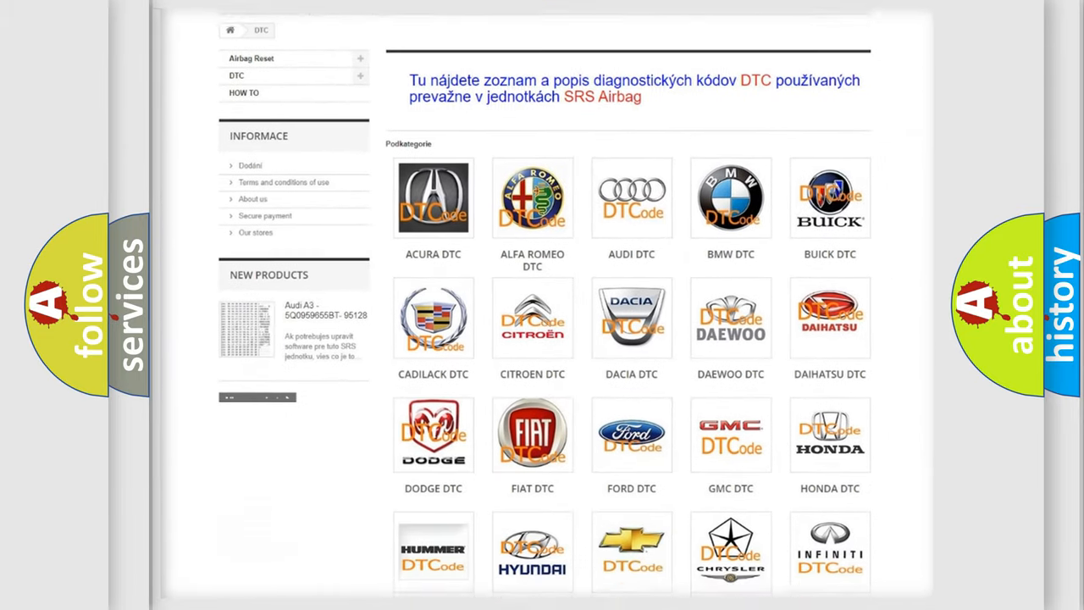
{"action": "scroll", "scroll_direction": "down", "scroll_amount": 3}
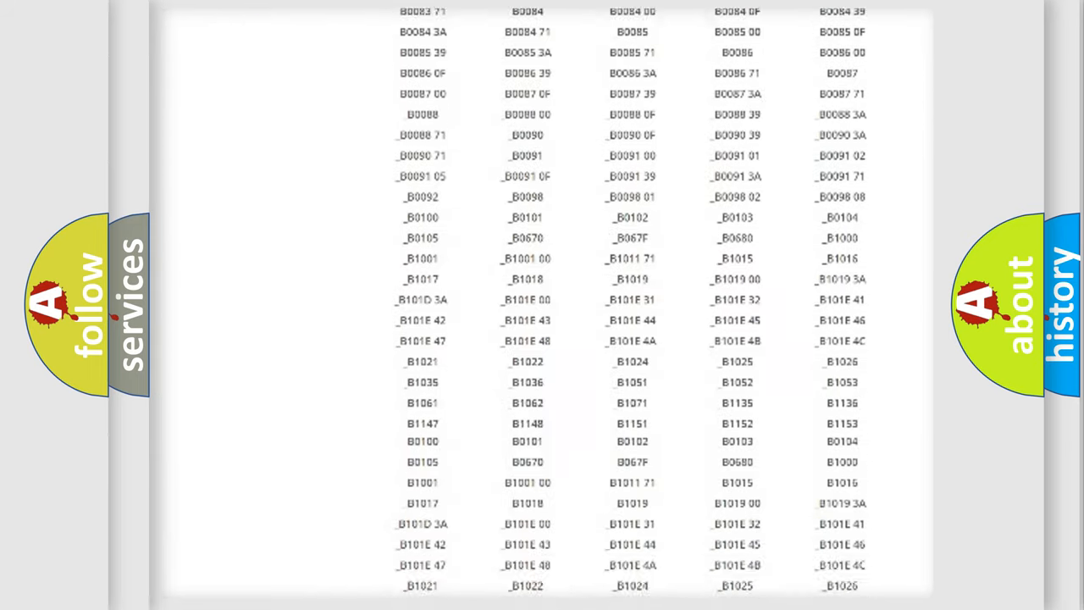
{"action": "scroll", "scroll_direction": "down", "scroll_amount": 3}
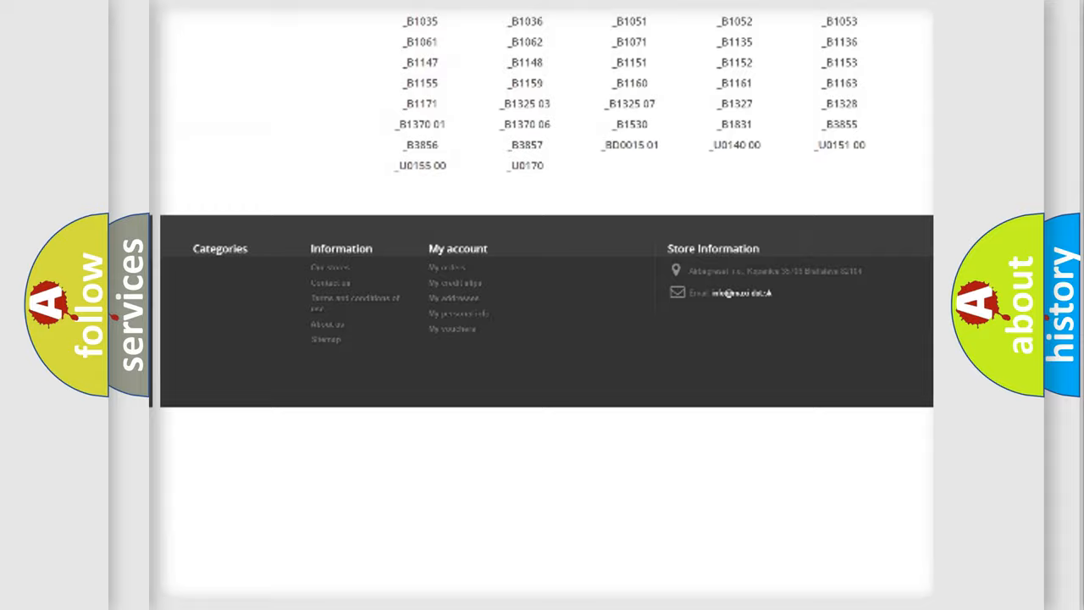
{"action": "scroll", "scroll_direction": "up", "scroll_amount": 3}
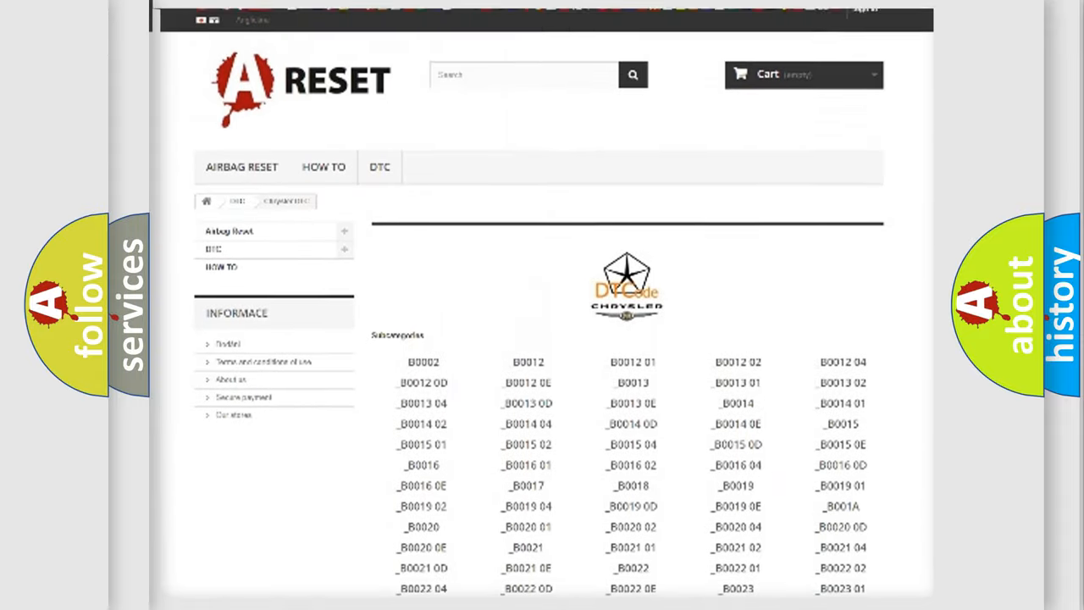